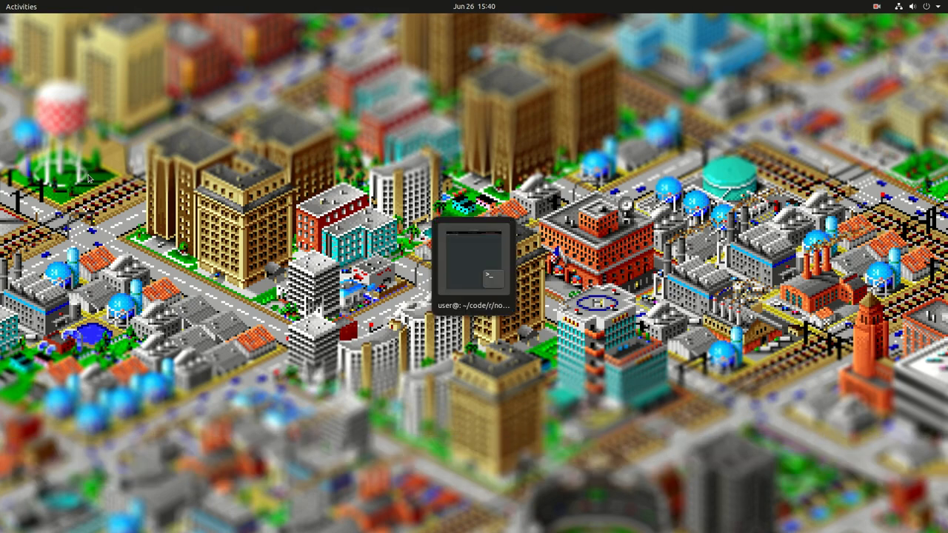
Open a.r in Neovim in the ~/code/r session, then show the nvimr.txt notes session.
click(476, 267)
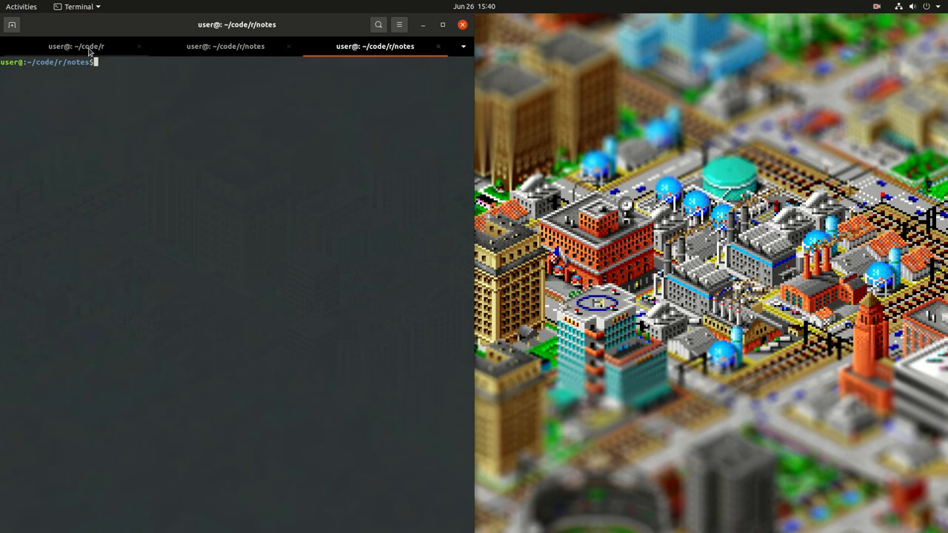
click(77, 46)
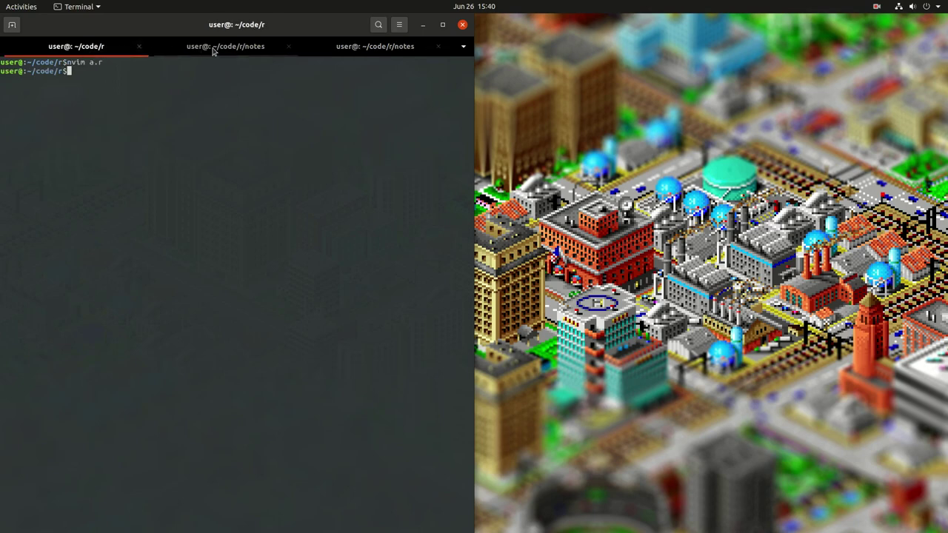
key(Return)
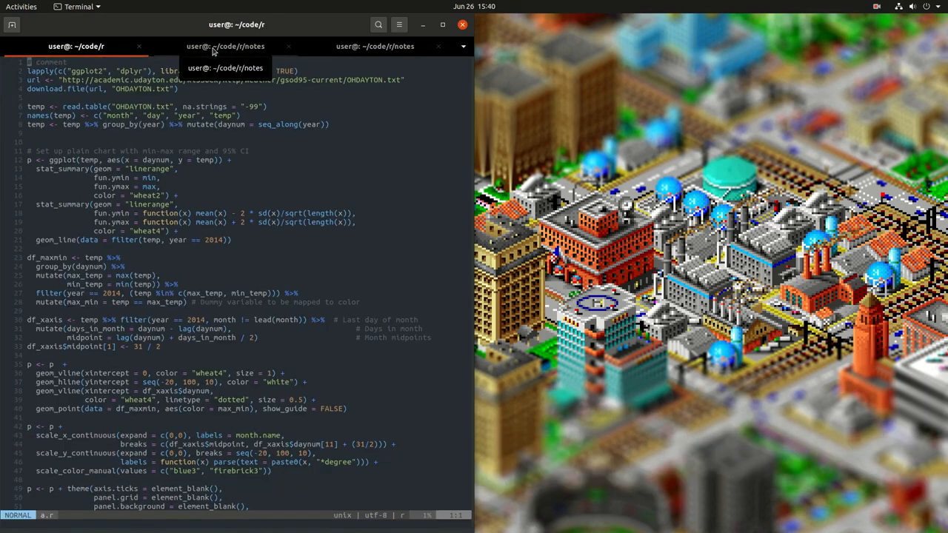
click(214, 46)
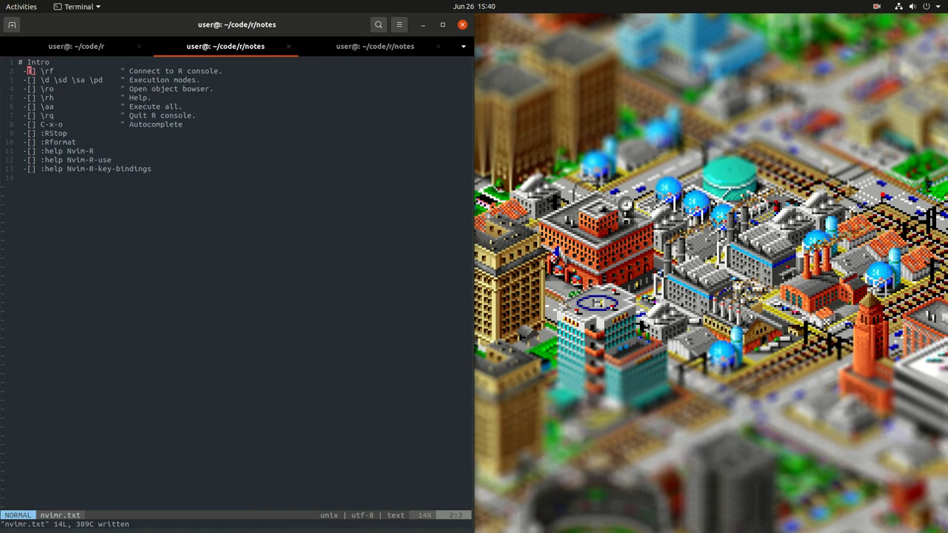
Return to a.r, start the R console with \rf and send the package-loading and download lines.
click(80, 46)
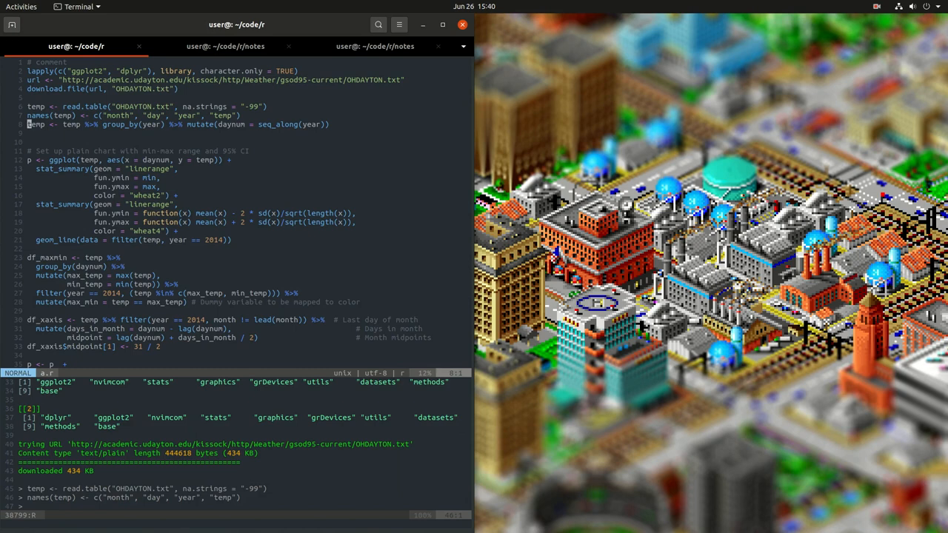
Send the group_by(year) line with \s and open the Object Browser listing temp and url.
key(V)
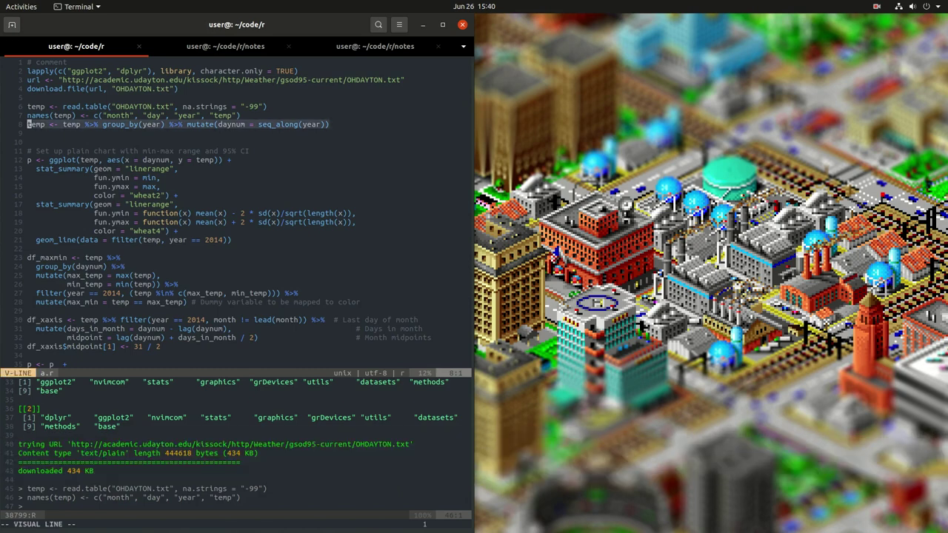
text(\s)
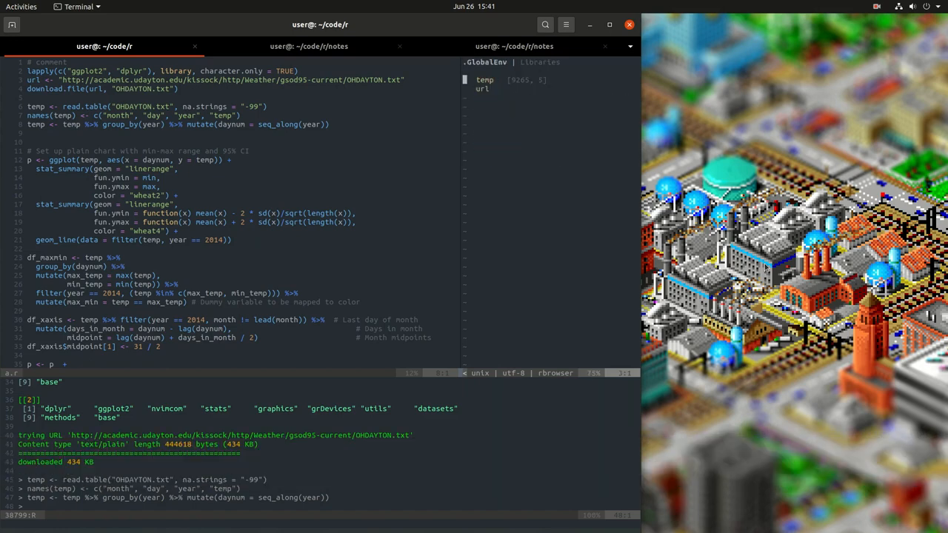
Send paragraphs with \pd so df_maxmin, df_xaxis and p appear in the Object Browser, then show the notes.
click(465, 80)
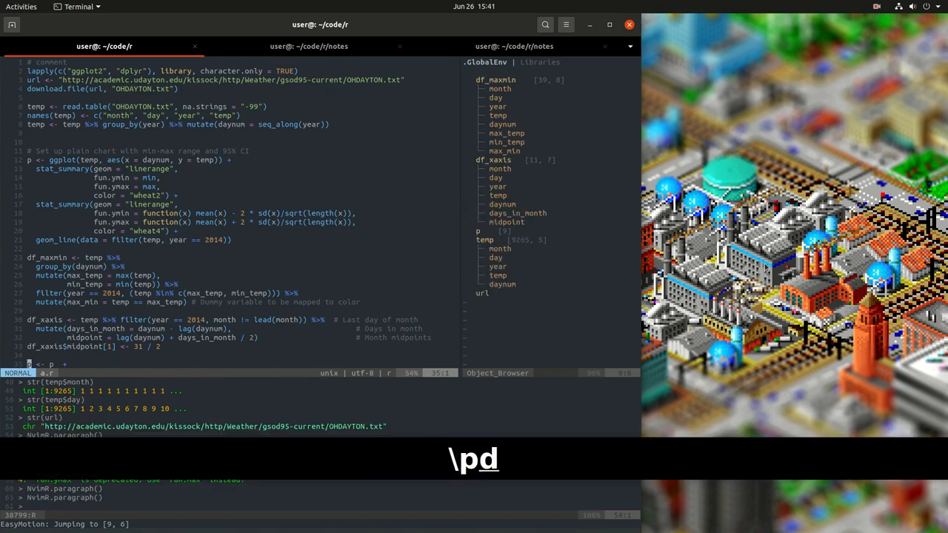
click(308, 46)
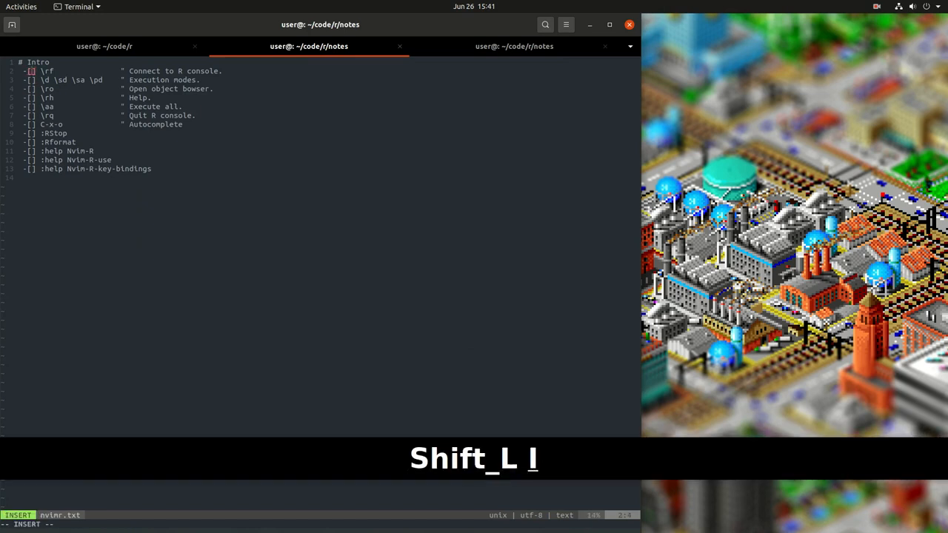
Send the ggplot block and show the ggplot help page with \rh beside the script.
key(Escape)
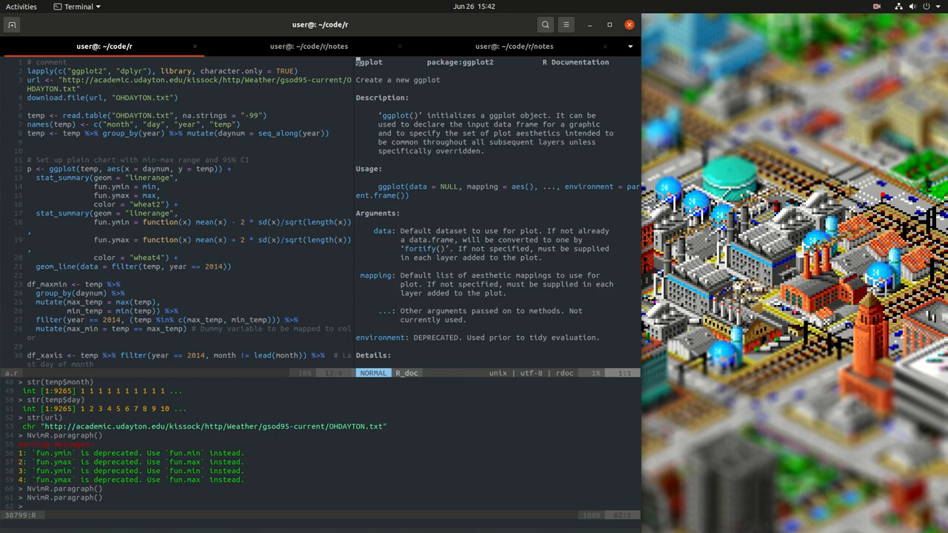
Show the read.table help with \rh, widen it, then close it with :q.
key(ctrl+d)
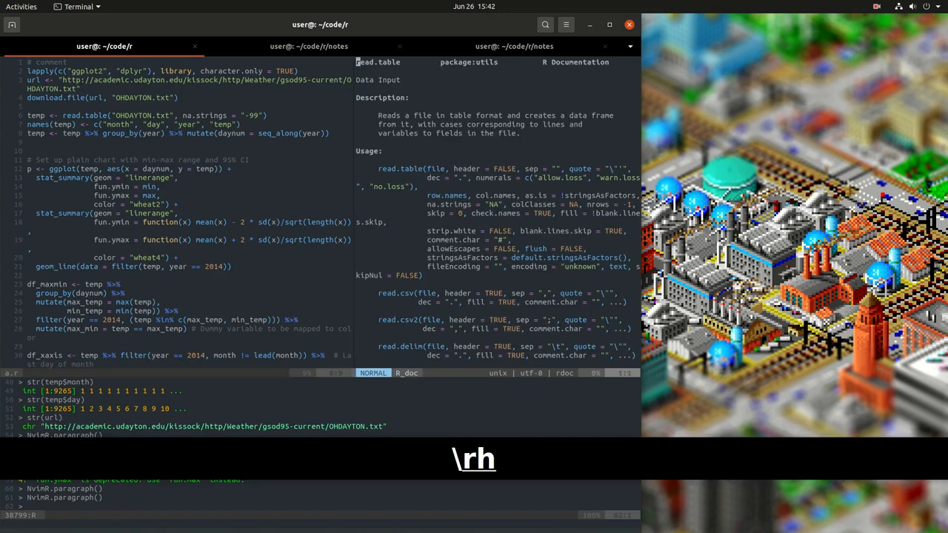
key(Control_L)
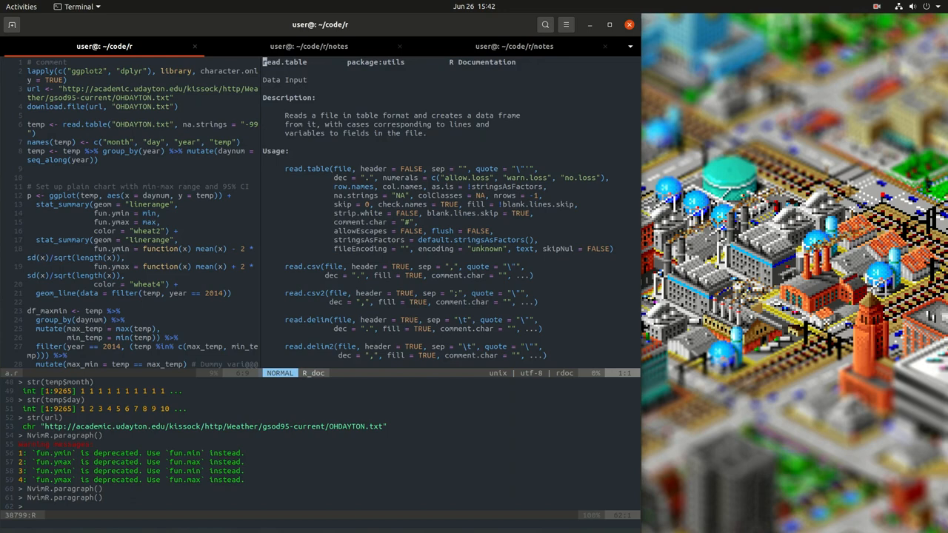
key(m)
text(:q)
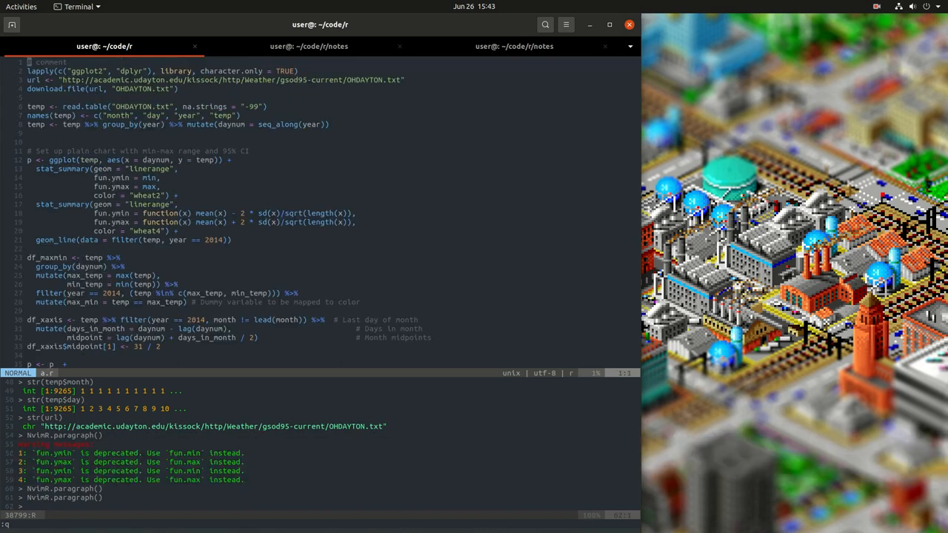
Run the whole script with \aa to "Plot Complete!", check the ticked notes, and return to a.r.
key(Return)
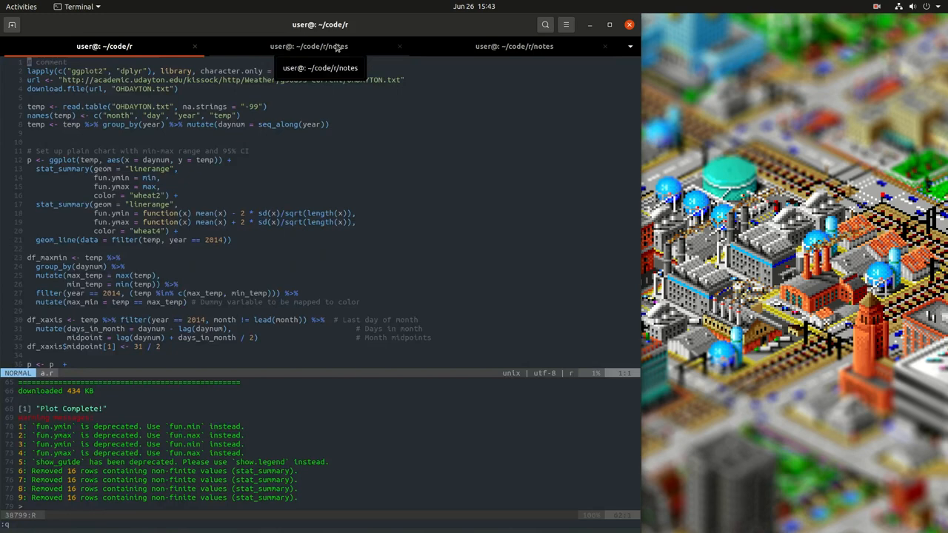
click(316, 46)
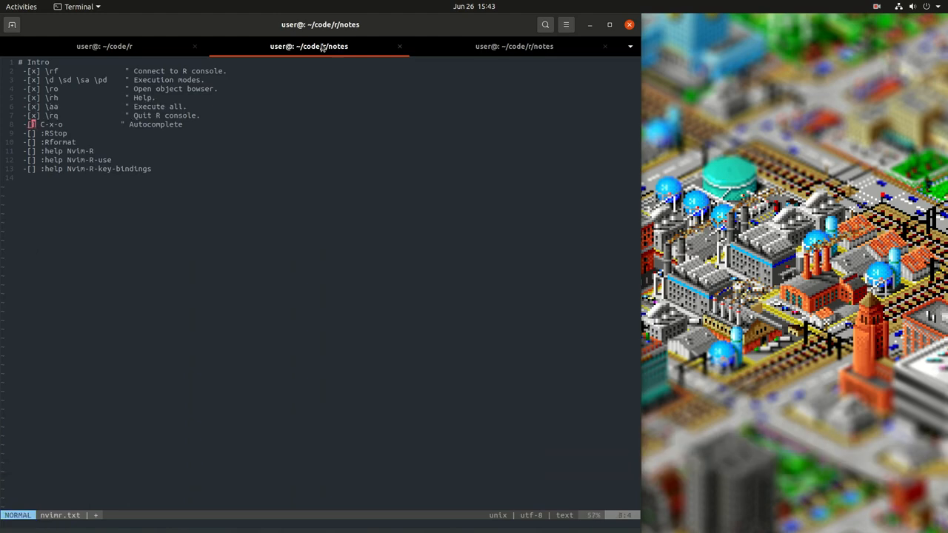
click(115, 45)
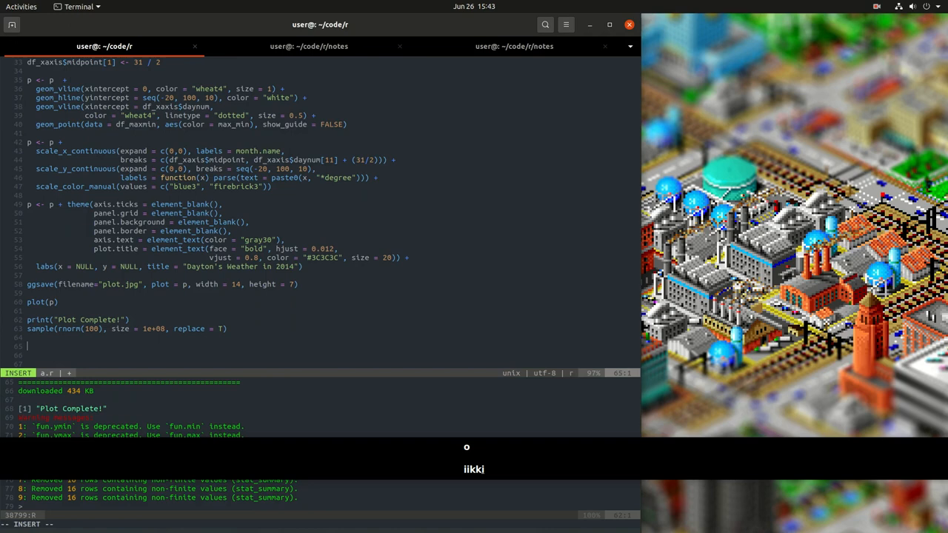
Complete samp to sample( via omni completion and fill in its arguments on a new line.
text(samp)
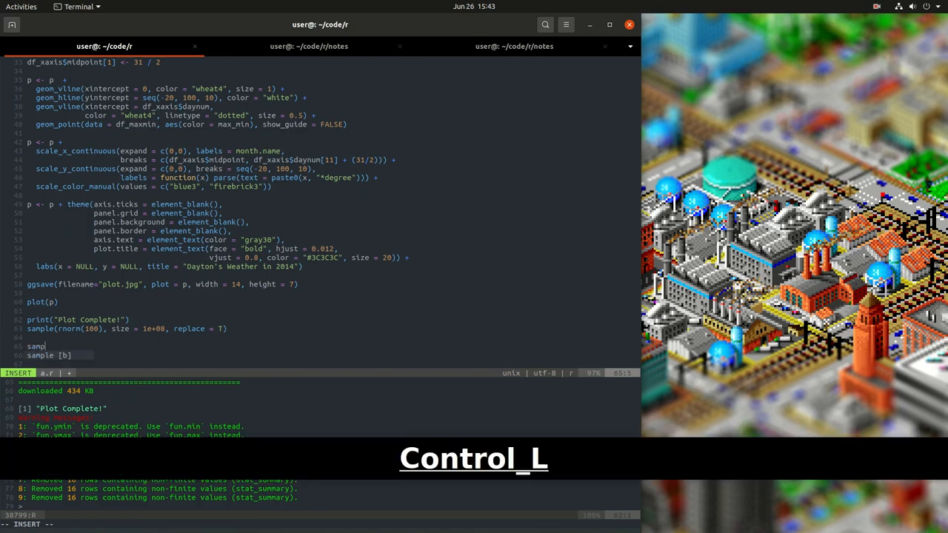
key(ctrl+n)
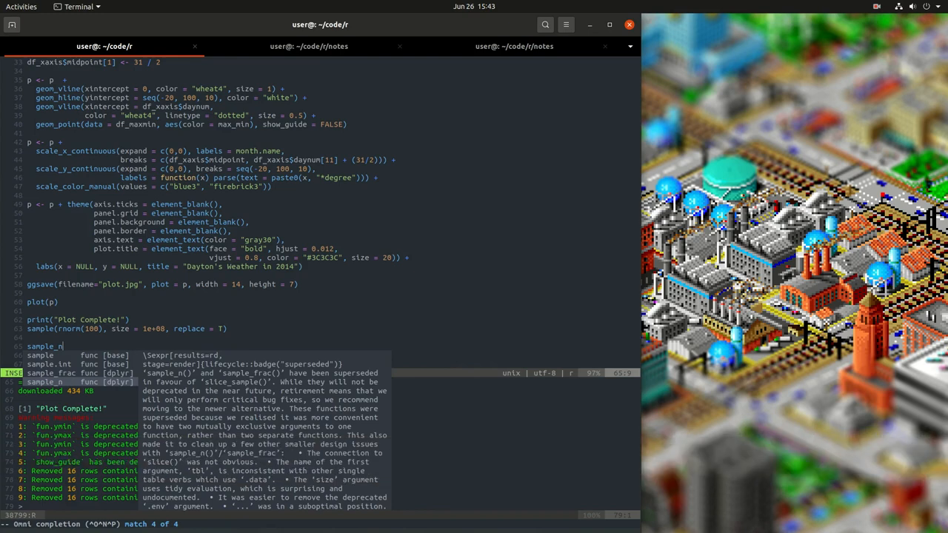
key(Ctrl+n)
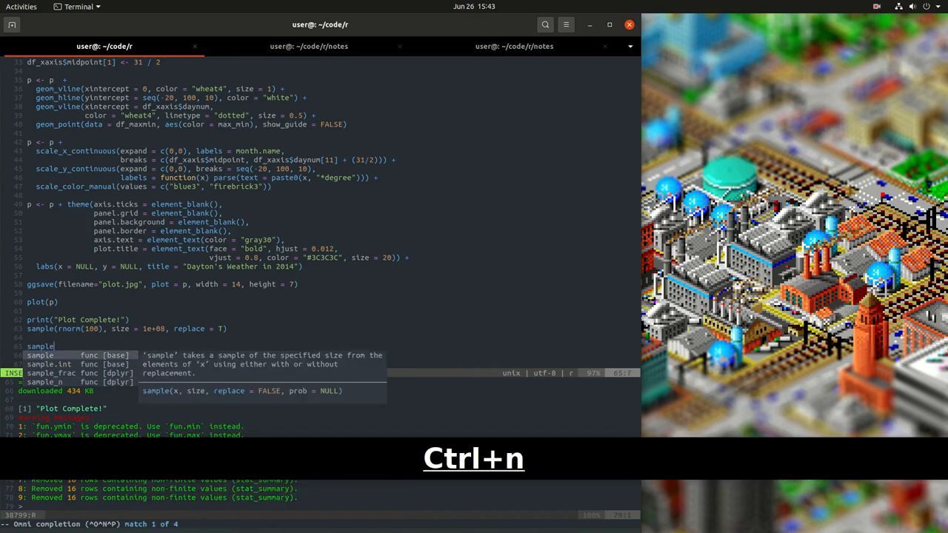
key(Shift_L)
text(()
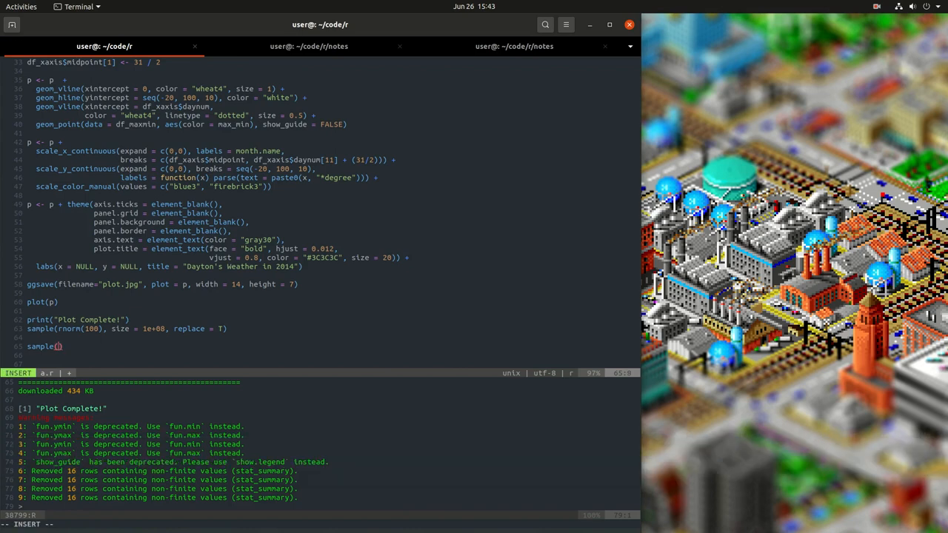
text(rnorm(100)
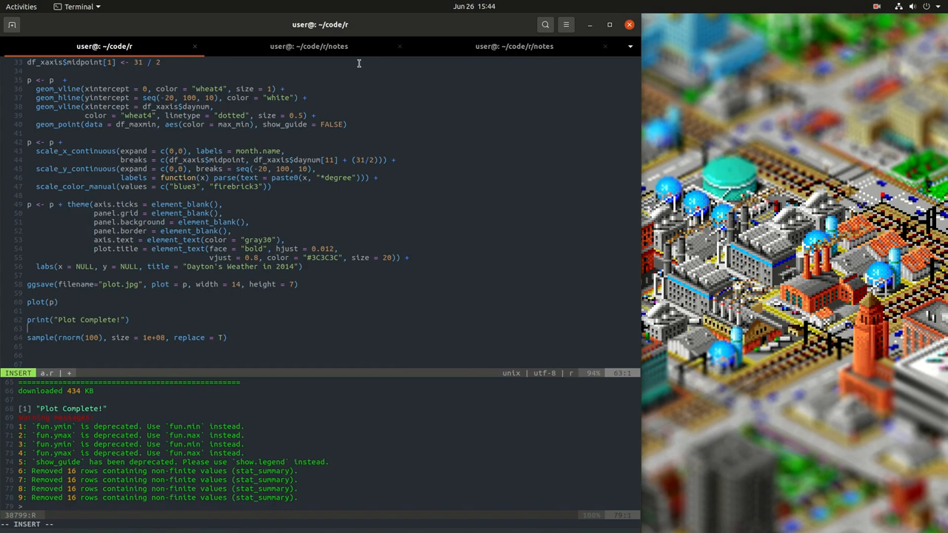
click(317, 46)
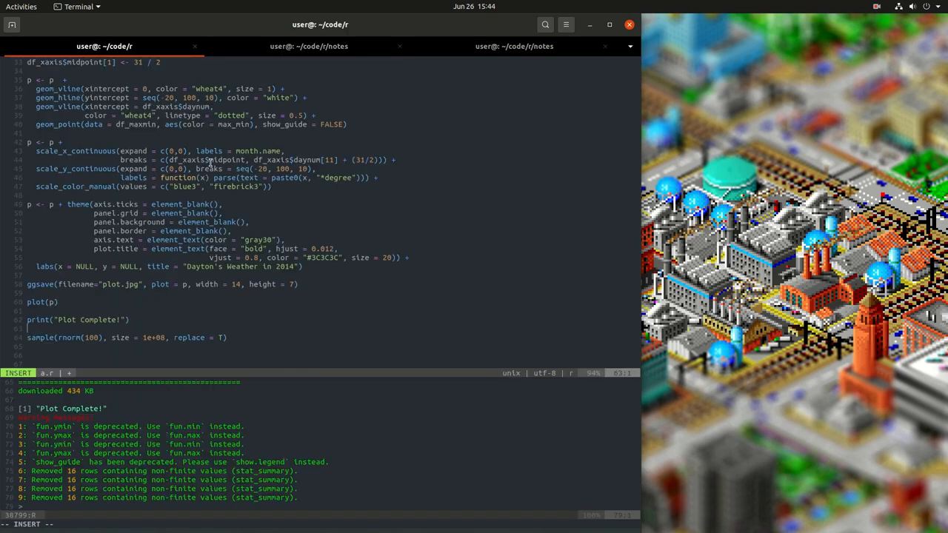
mouse_move(323, 323)
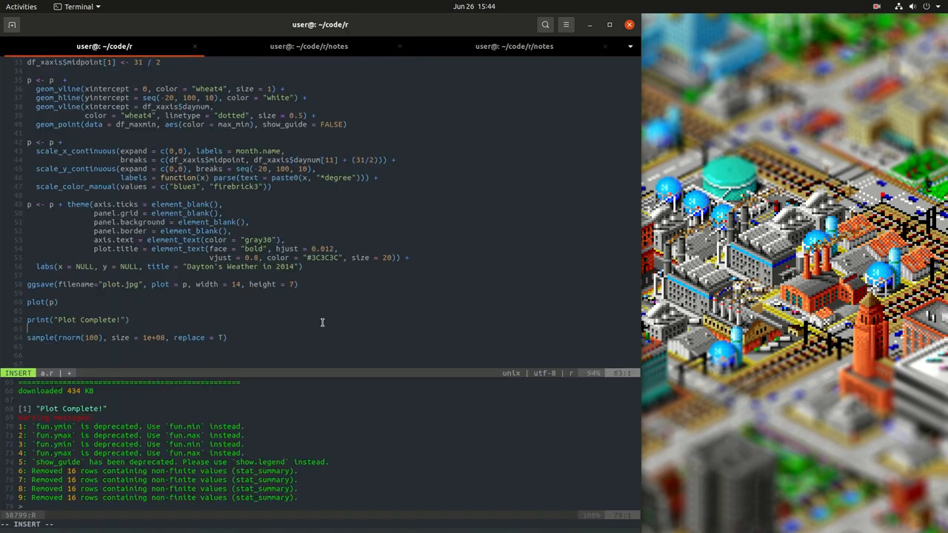
Send the sample() line with \l so R prints the long random vector, then show the notes.
key(Escape)
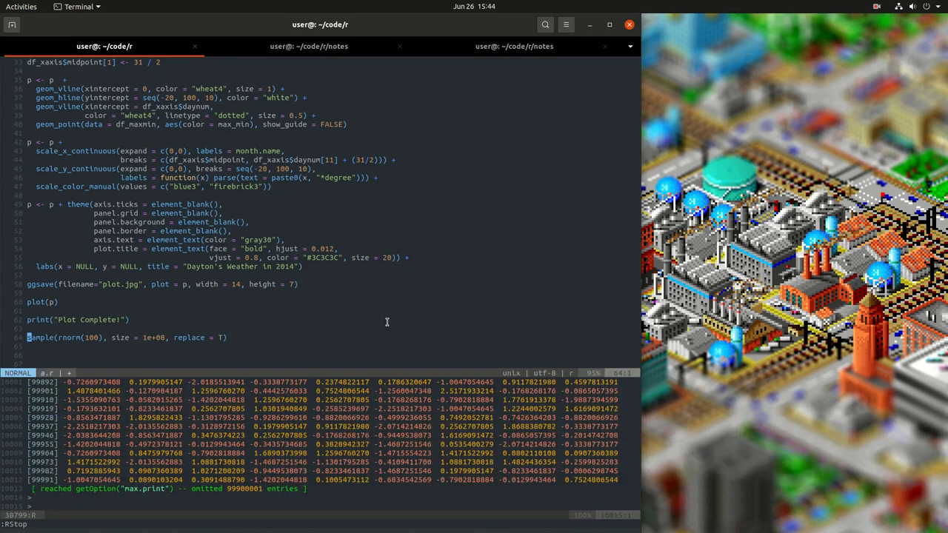
click(308, 46)
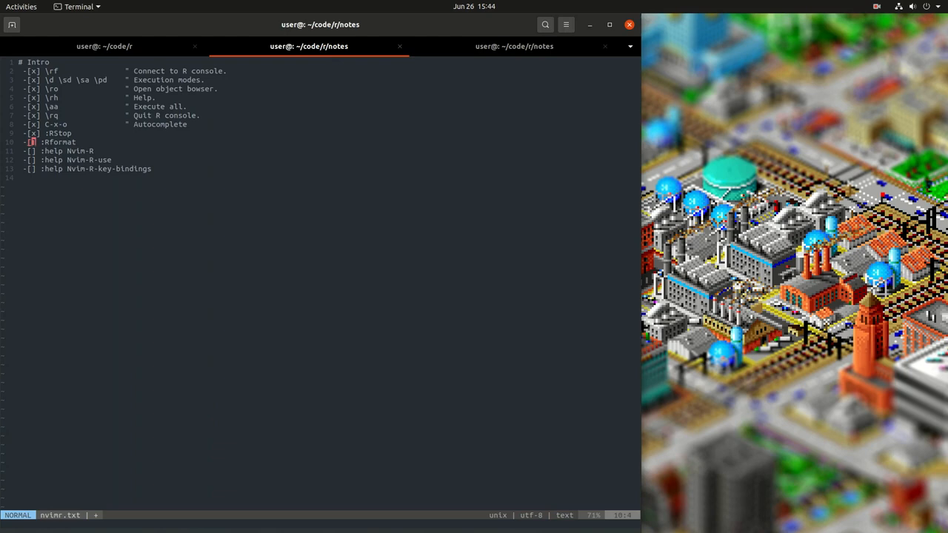
Select the print and sample lines and reformat them with :Rformat (size becomes 1e+08).
click(109, 46)
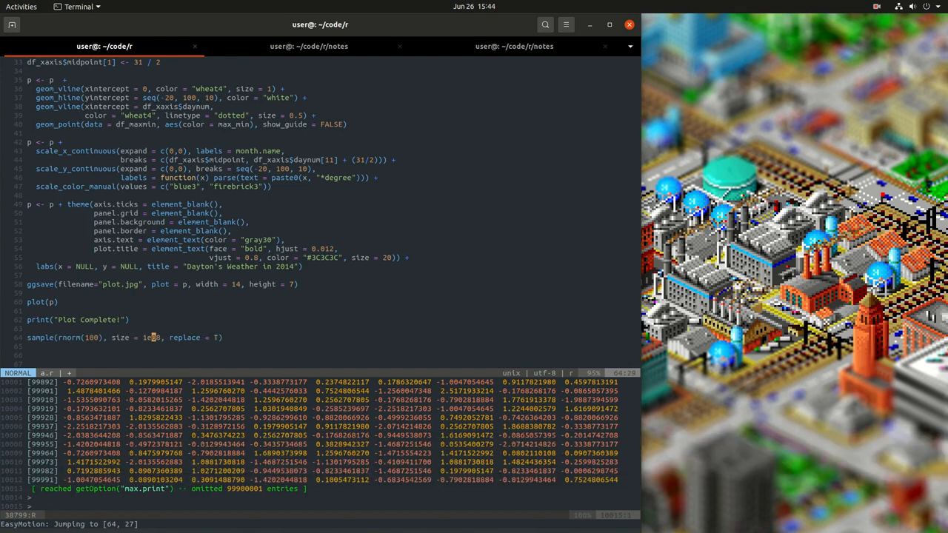
key(k)
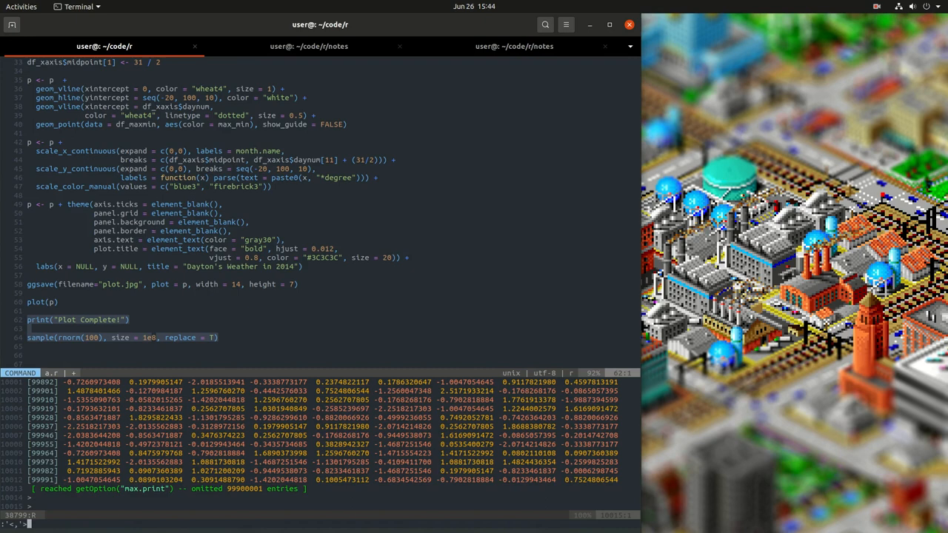
text(Rformat)
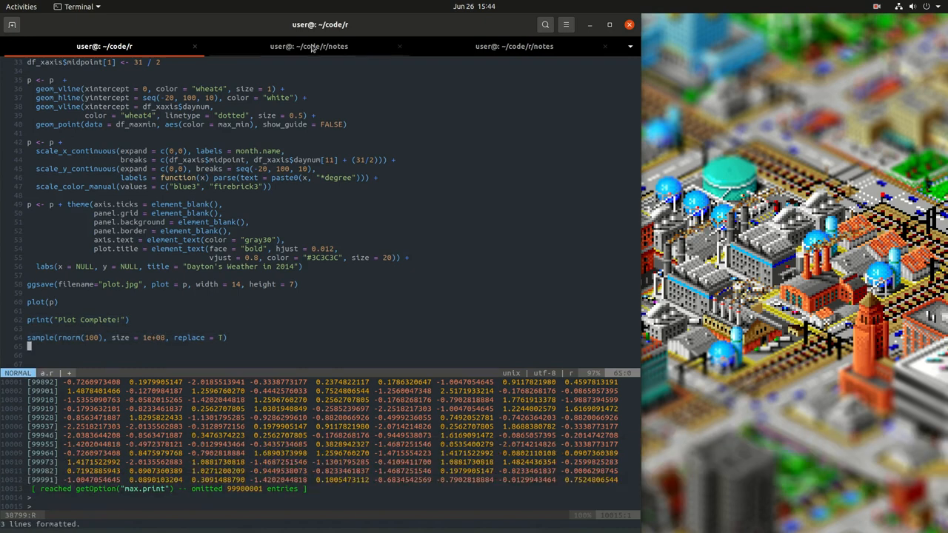
Tick the Rformat item with x in the notes checklist and return to the script.
click(311, 46)
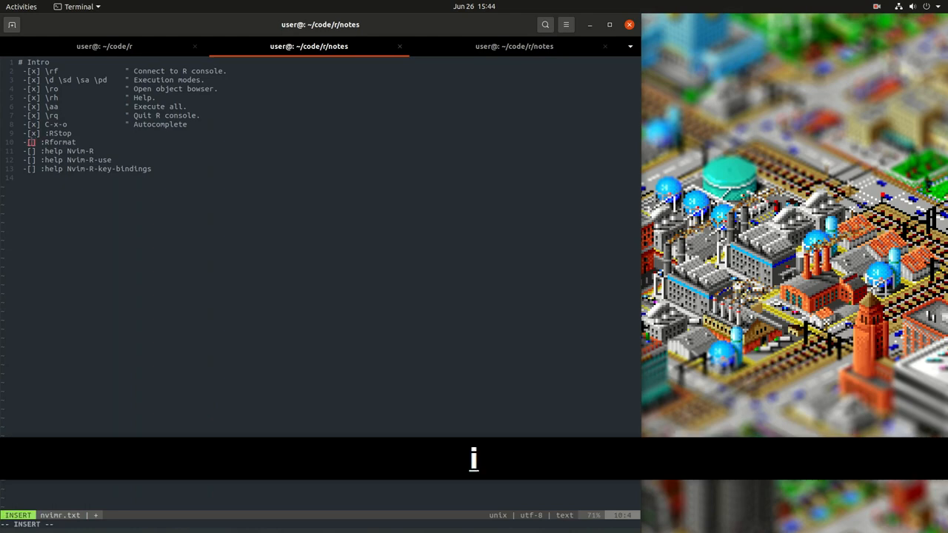
key(Escape)
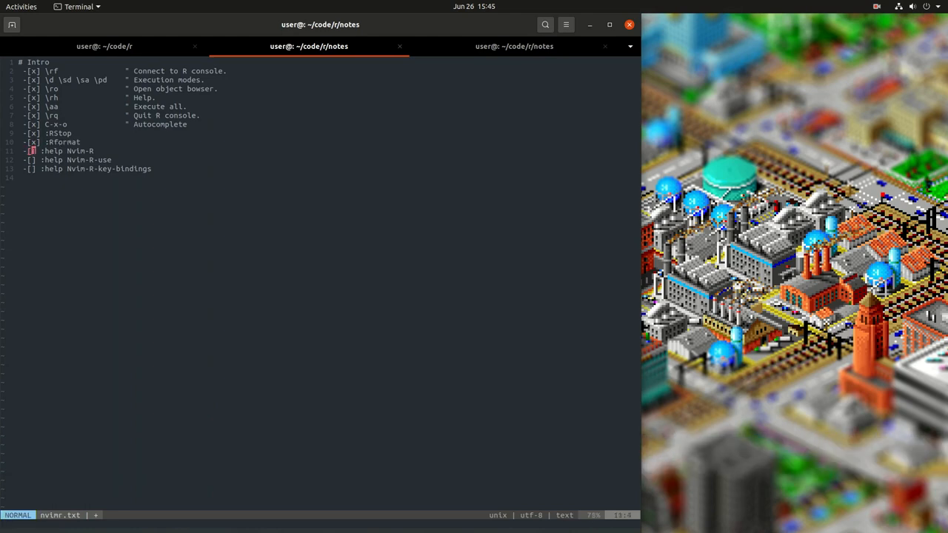
click(111, 47)
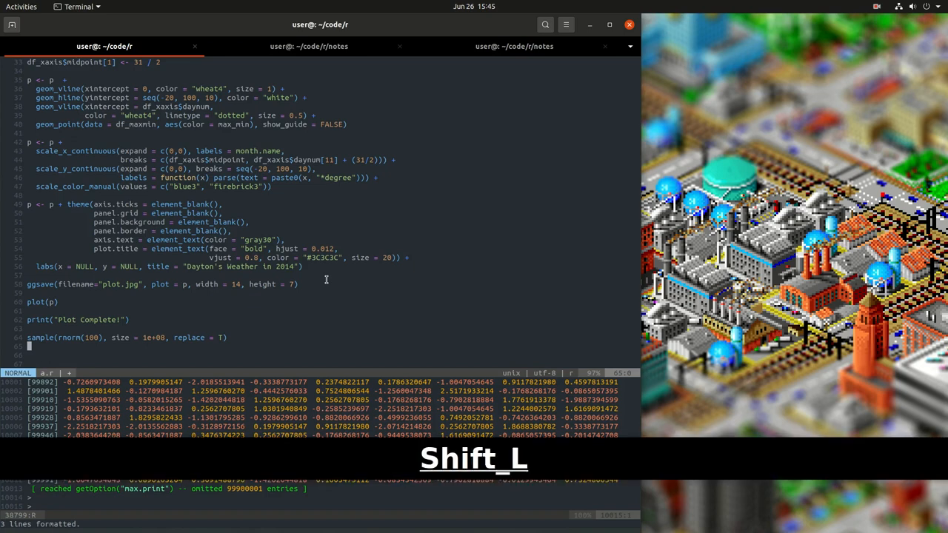
Bring up the :help Nvim-R page, skim it, and start a :help nvim- lookup with Tab completion.
text(:help Nvim-R)
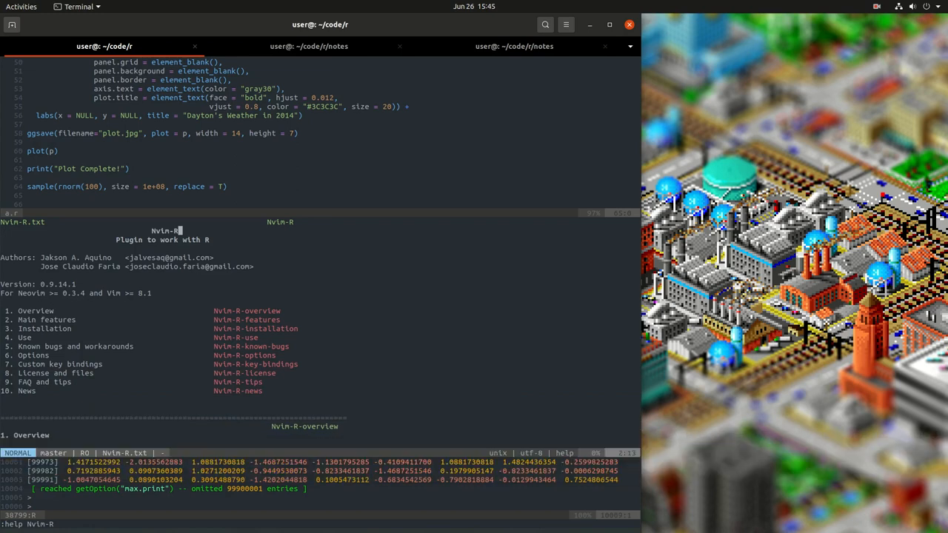
key(ctrl+d)
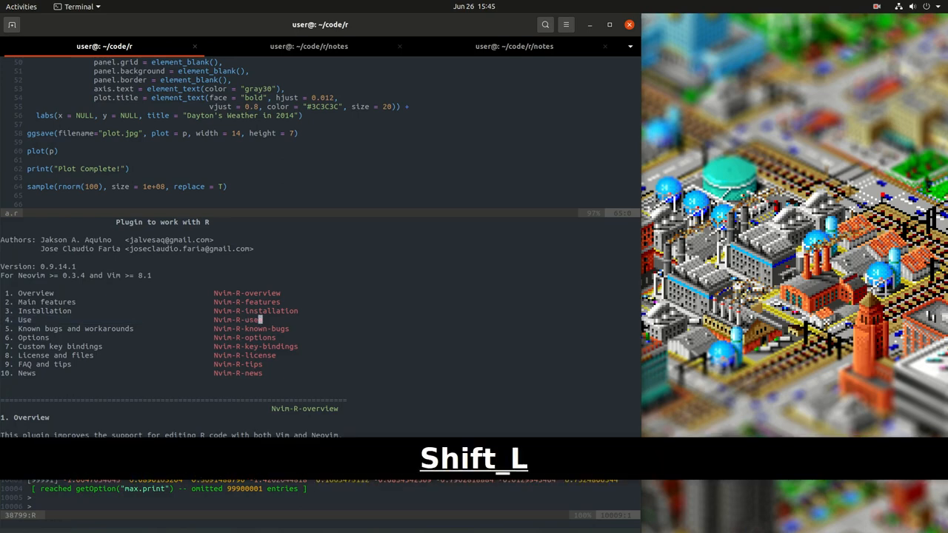
text(help)
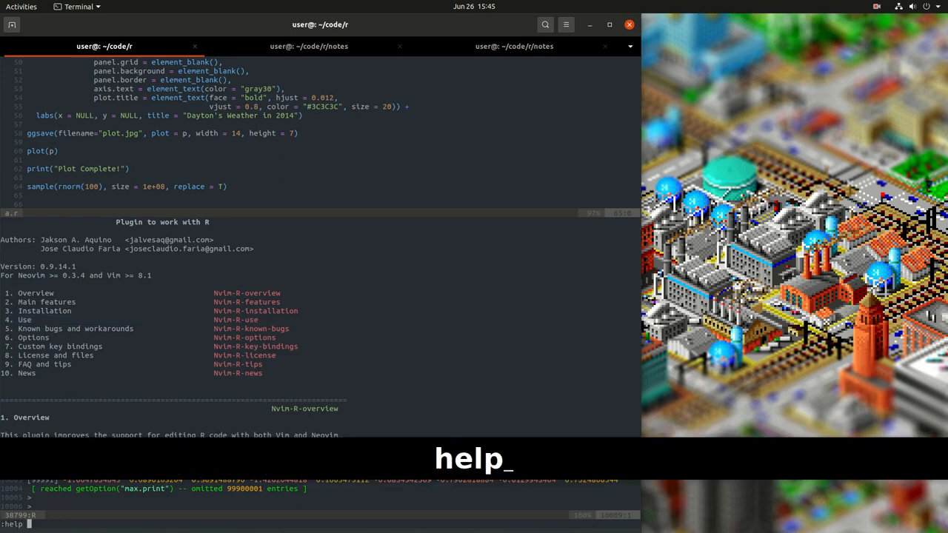
text(nvim-intro)
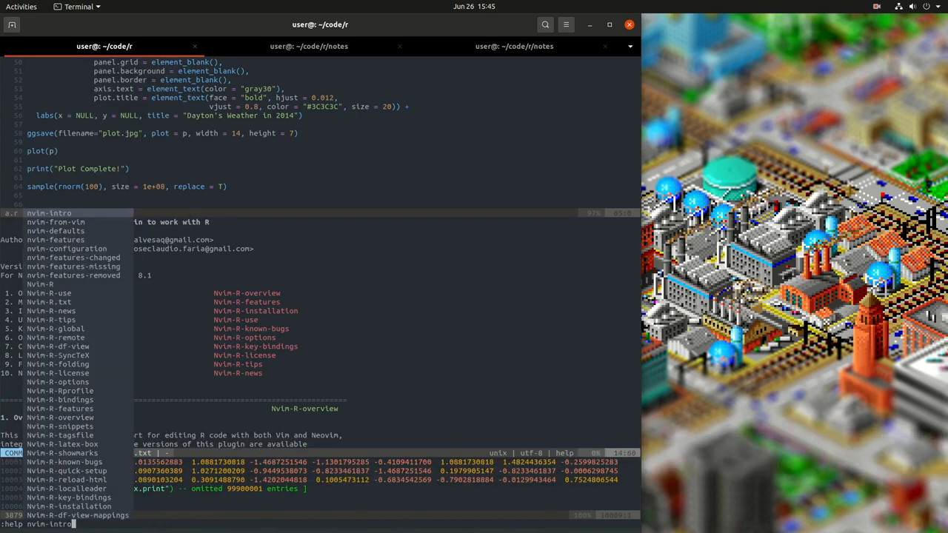
Read down the Nvim-R-key-bindings help section, then quit the help window back to the script.
key(Return)
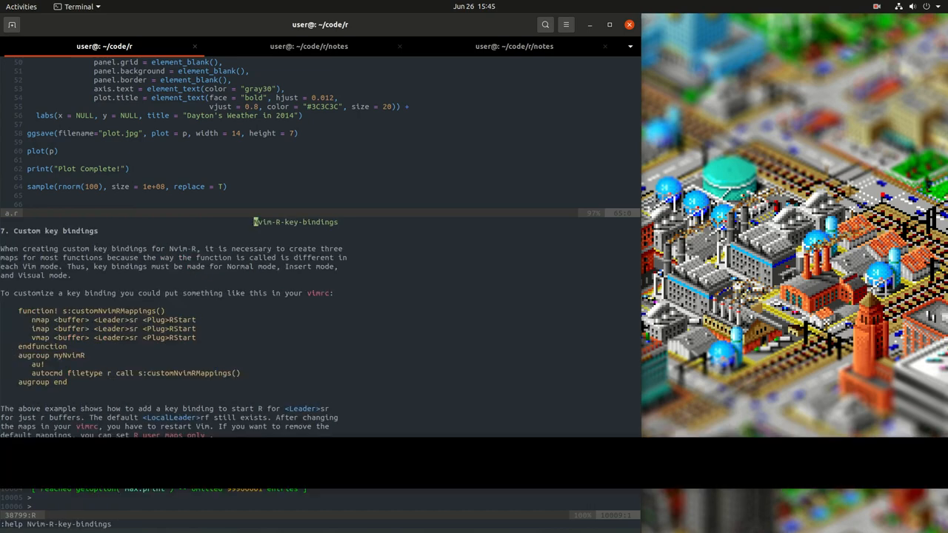
key(Ctrl+d)
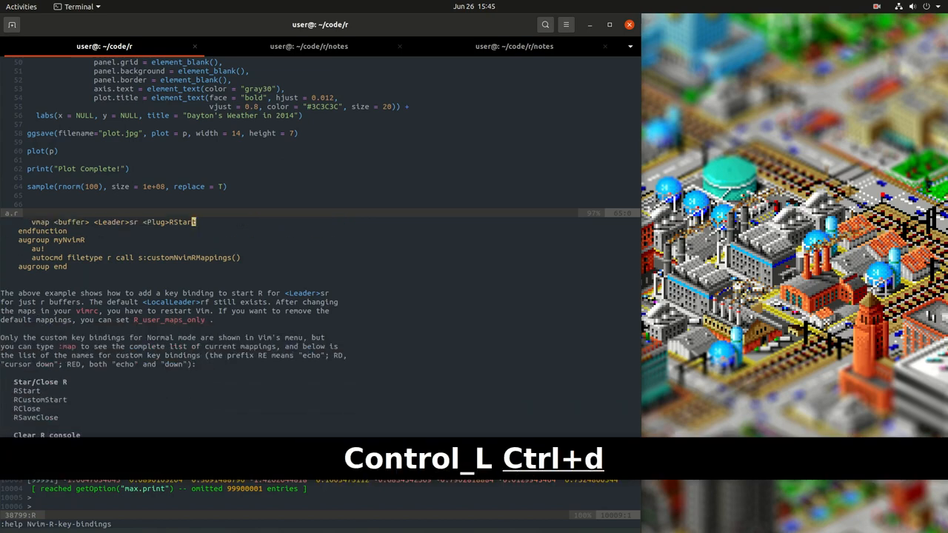
key(ctrl+d)
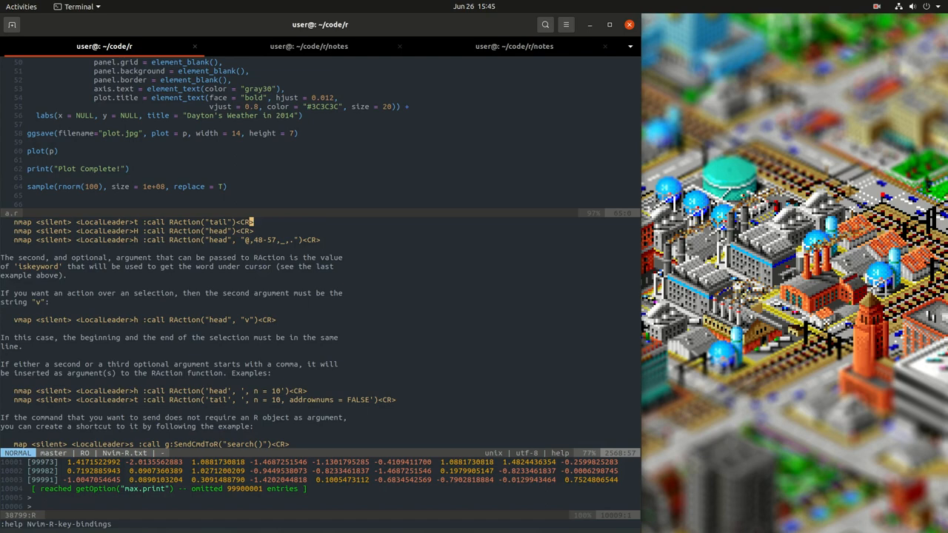
key(:)
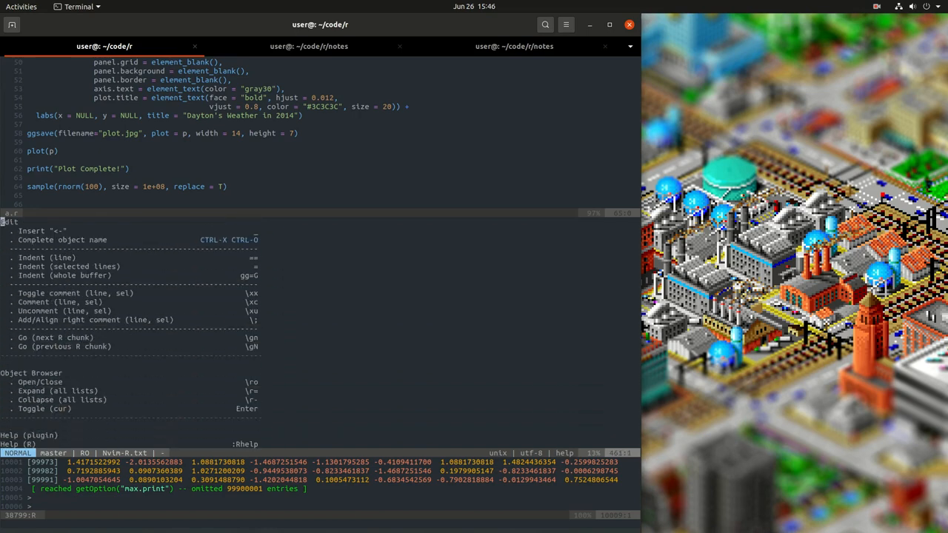
key(V)
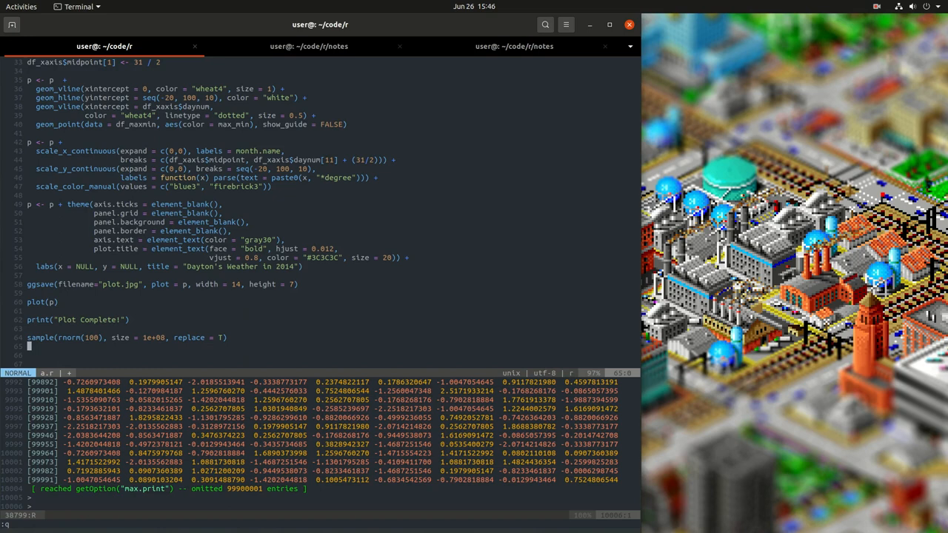
mouse_move(441, 91)
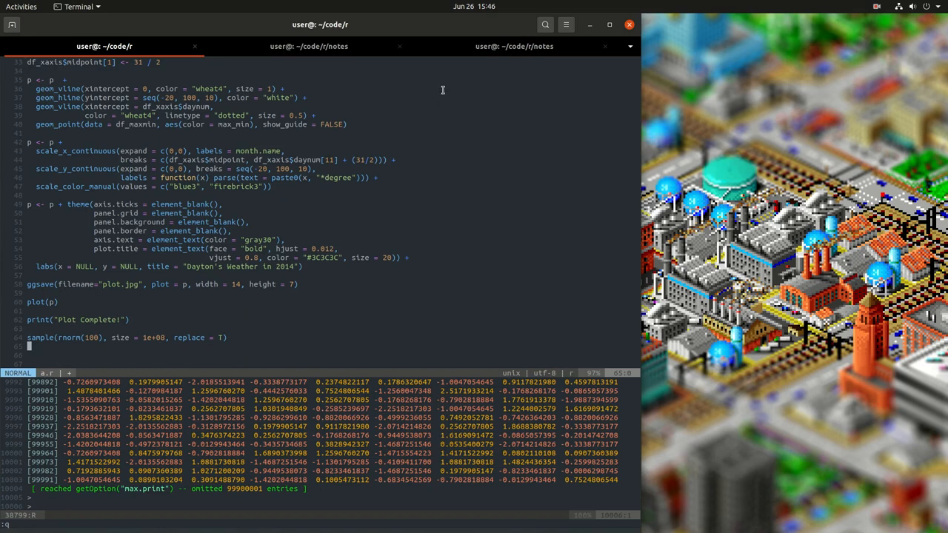
Mark the three :help lines with x in the notes checklist and put away the terminal window.
click(308, 46)
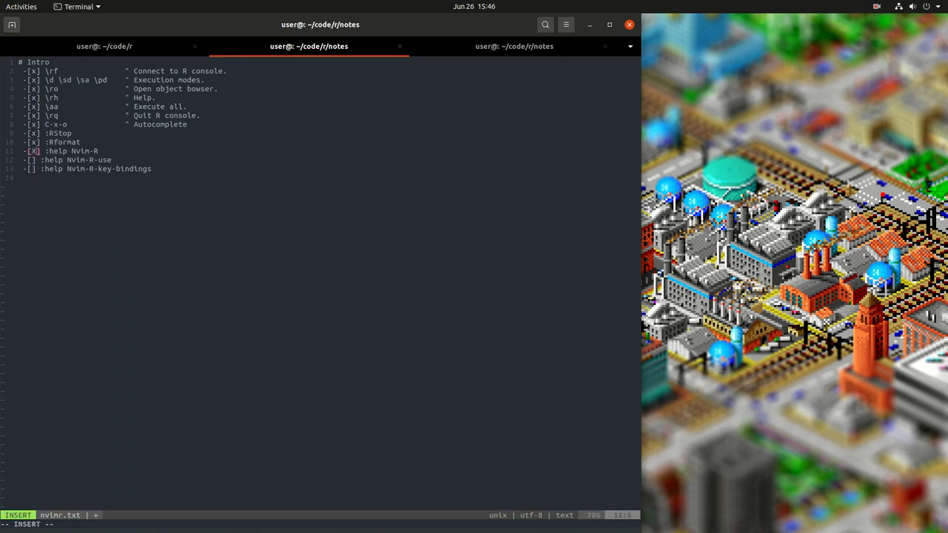
key(Escape)
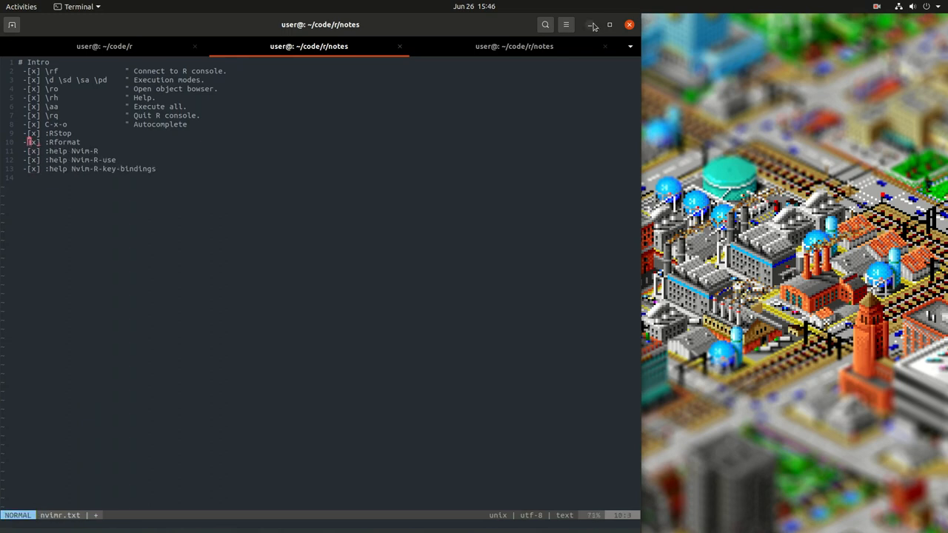
click(593, 23)
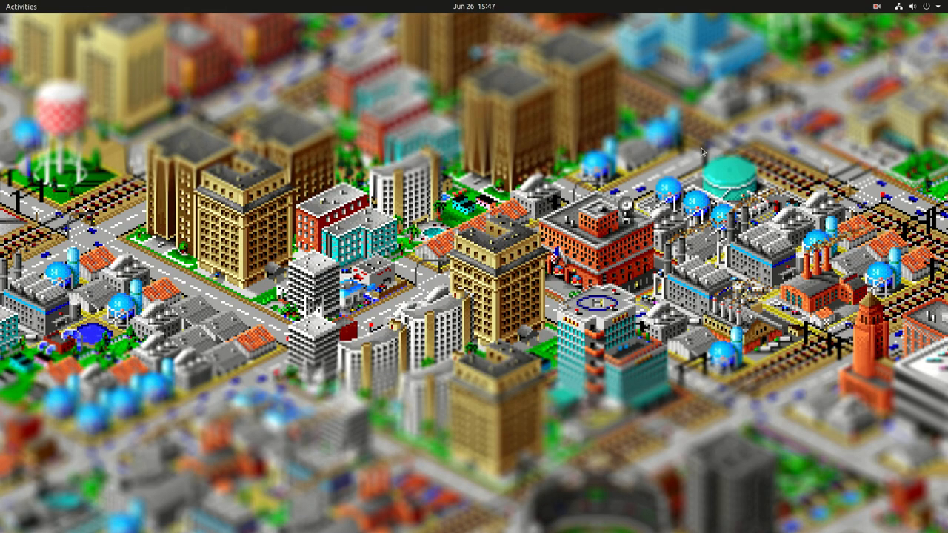